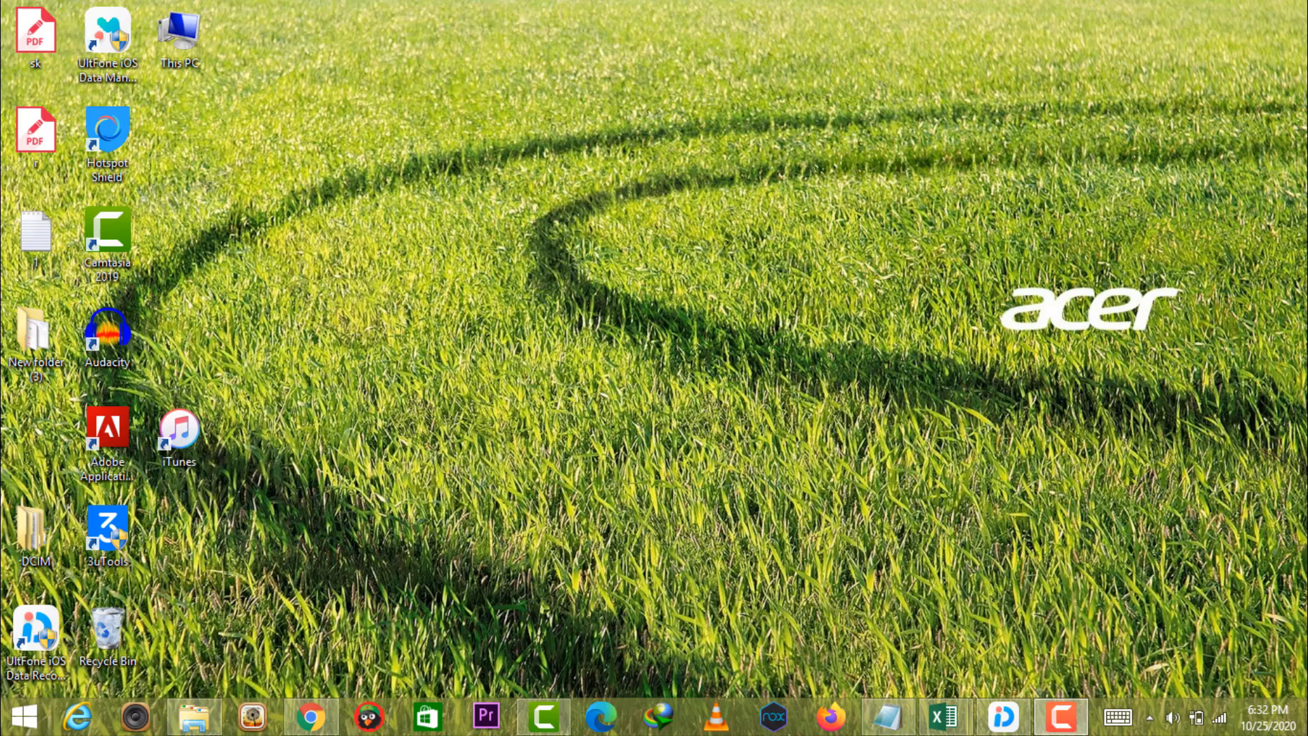
Step: Launch the UltFone iOS Data Manager shortcut to reach its product page with the free Windows download
{"action": "left_click", "coordinate": [107, 38]}
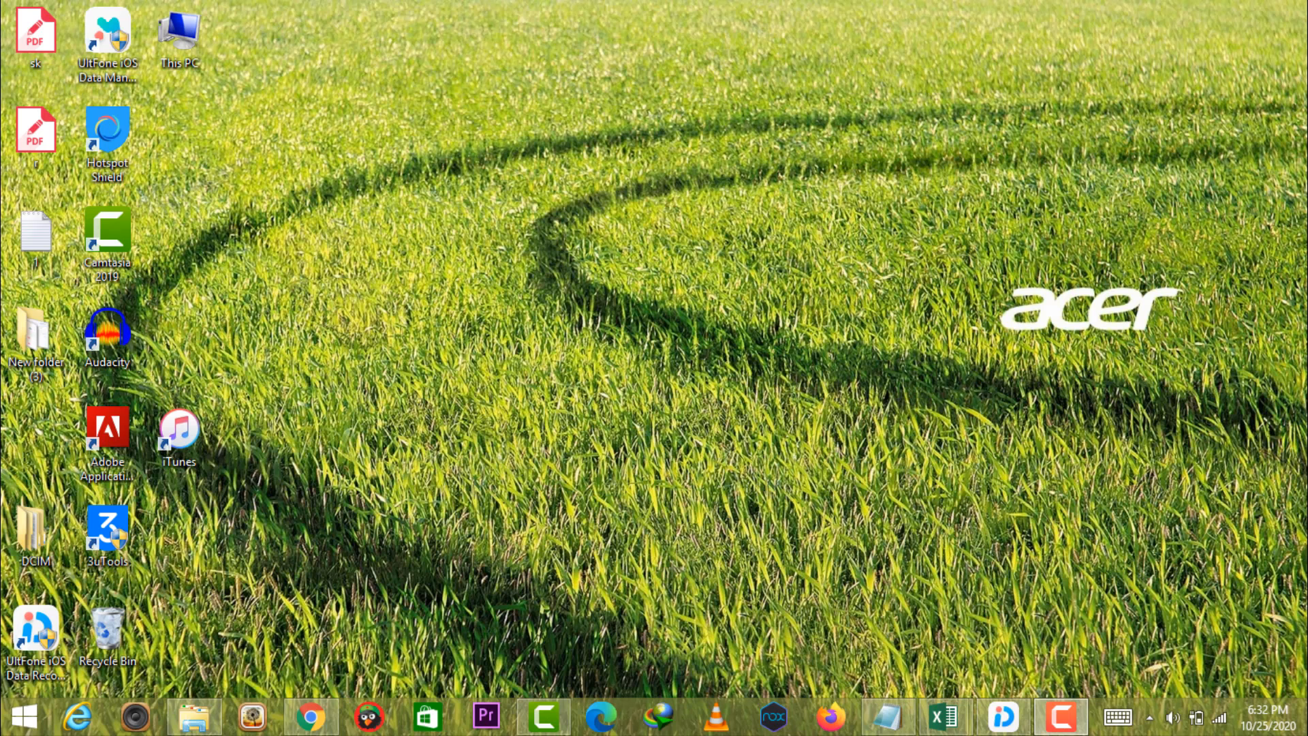
{"action": "left_click", "coordinate": [107, 38]}
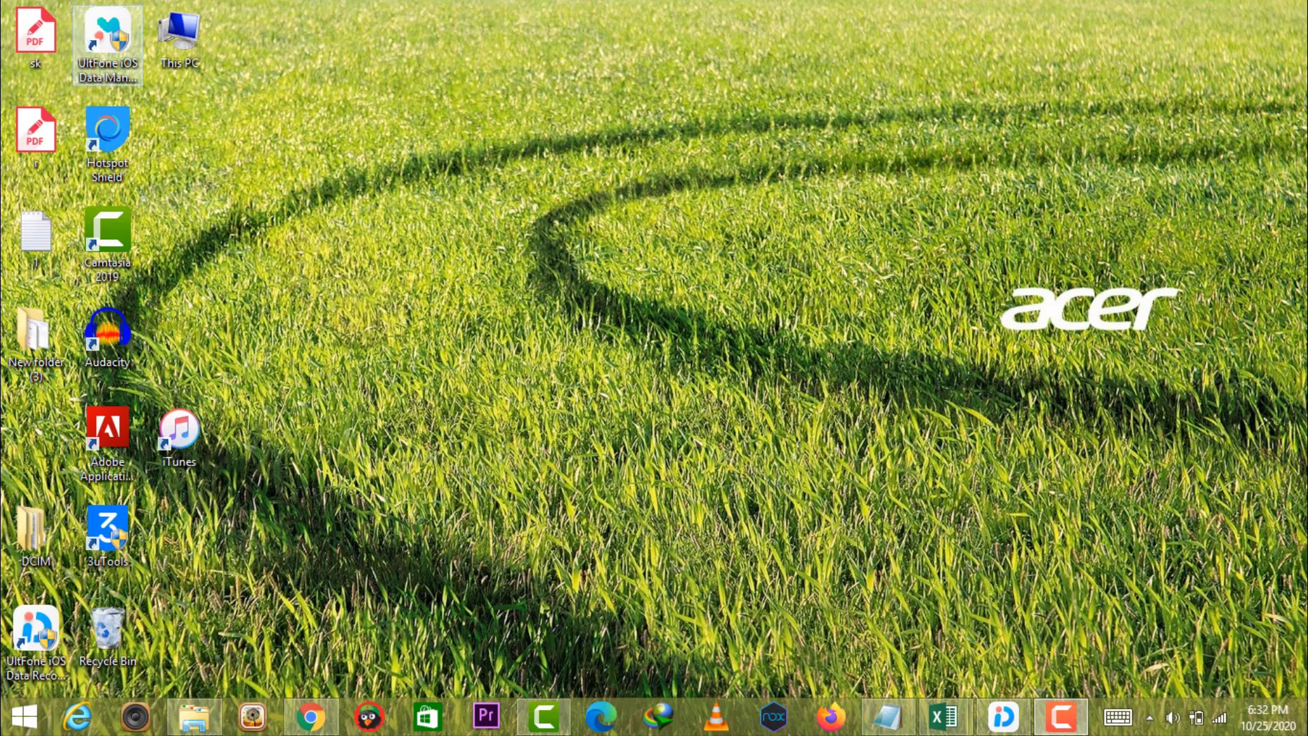
{"action": "double_click", "coordinate": [107, 40]}
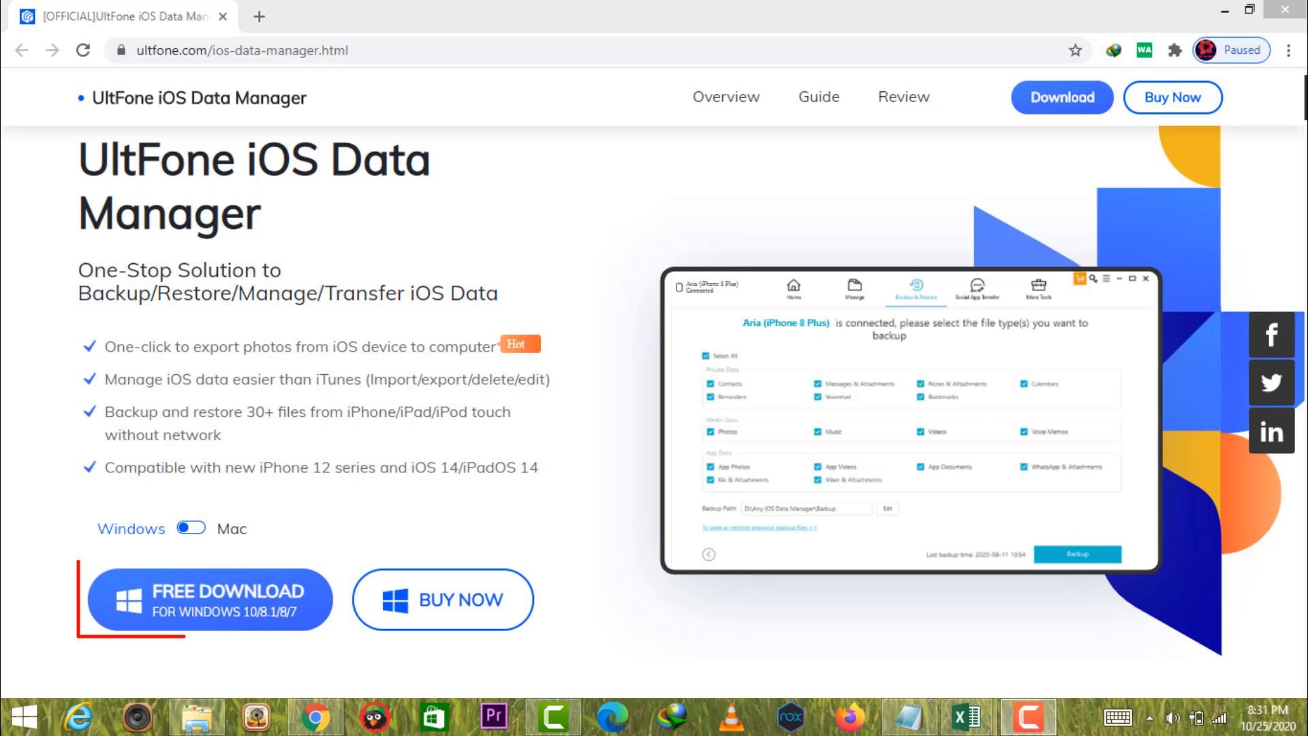
Step: Download the Windows version, submit the registration code, and dismiss the success message
{"action": "left_click", "coordinate": [210, 599]}
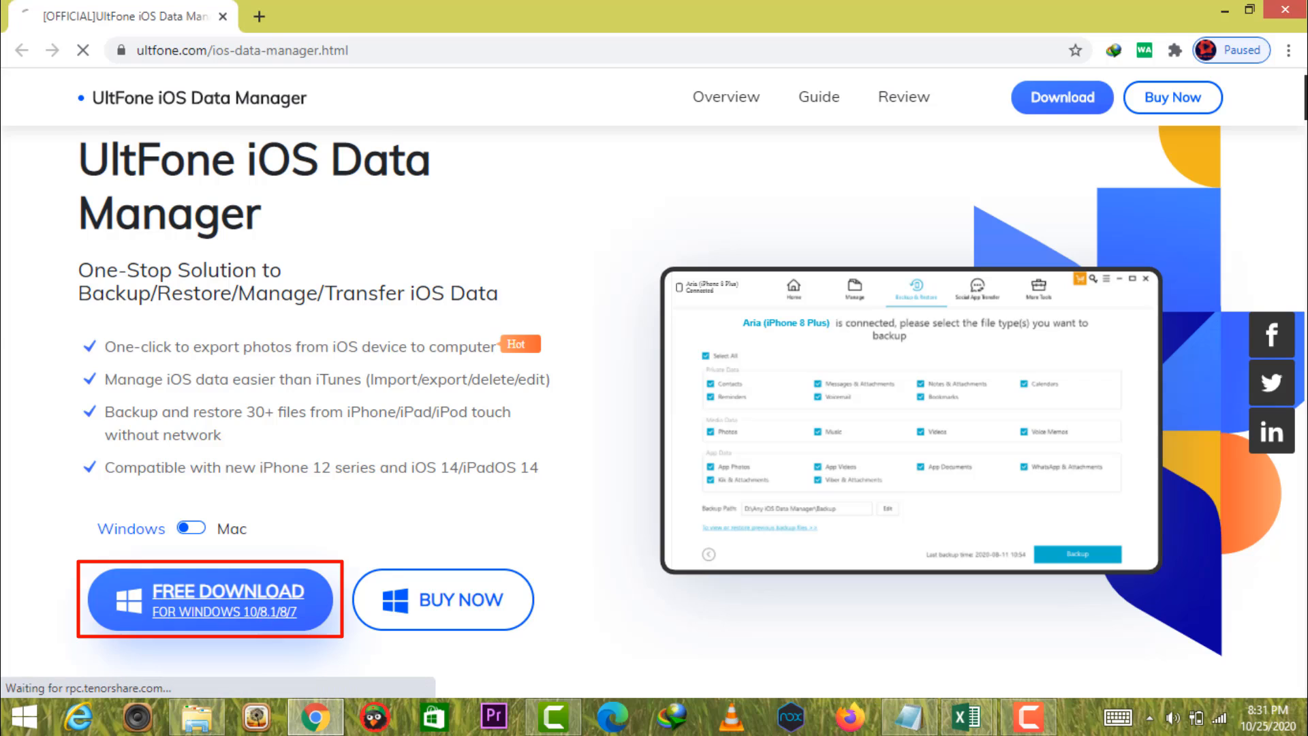
{"action": "left_click", "coordinate": [211, 599]}
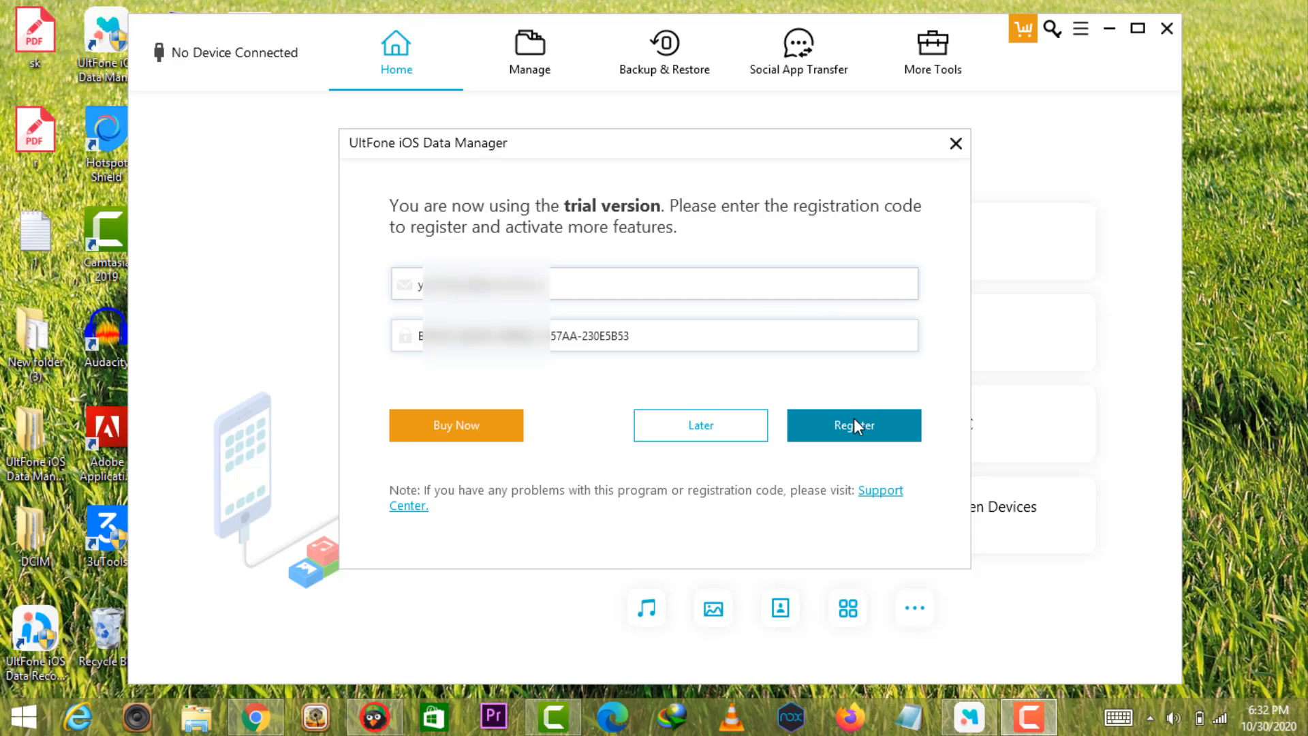
{"action": "left_click", "coordinate": [852, 425]}
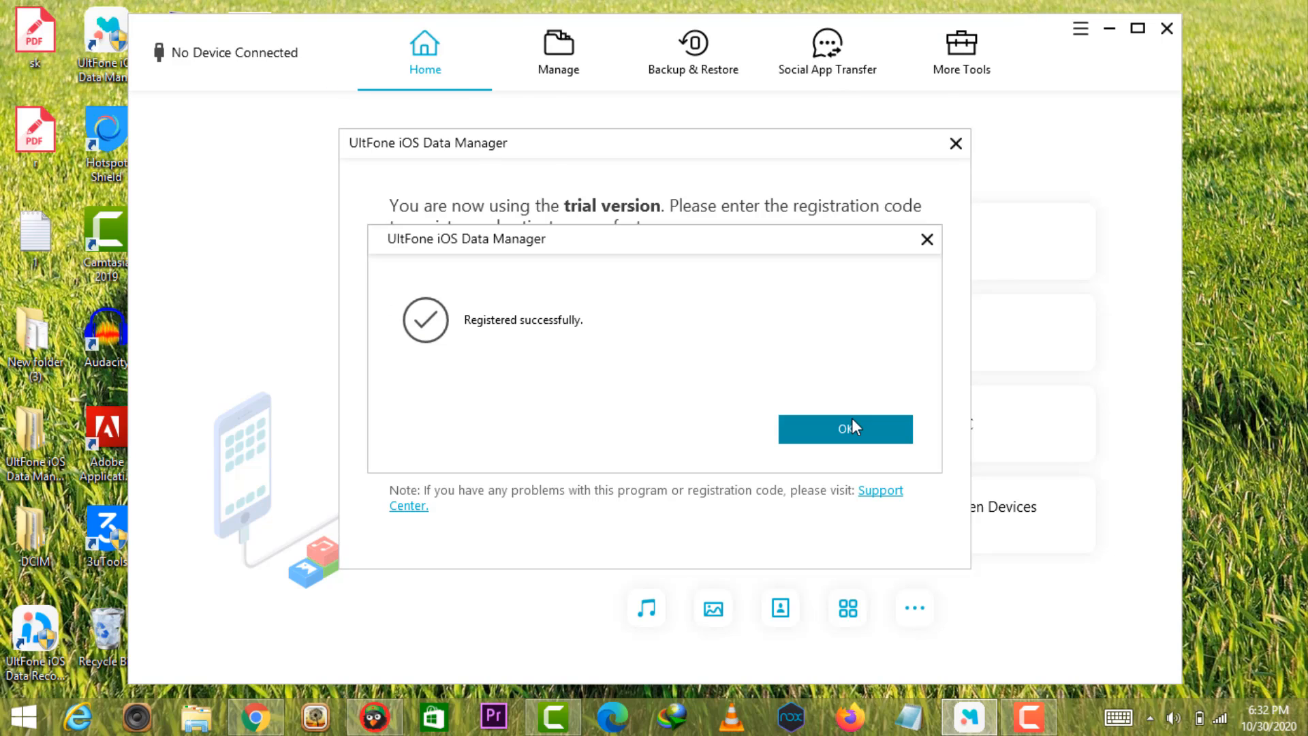
{"action": "left_click", "coordinate": [844, 429]}
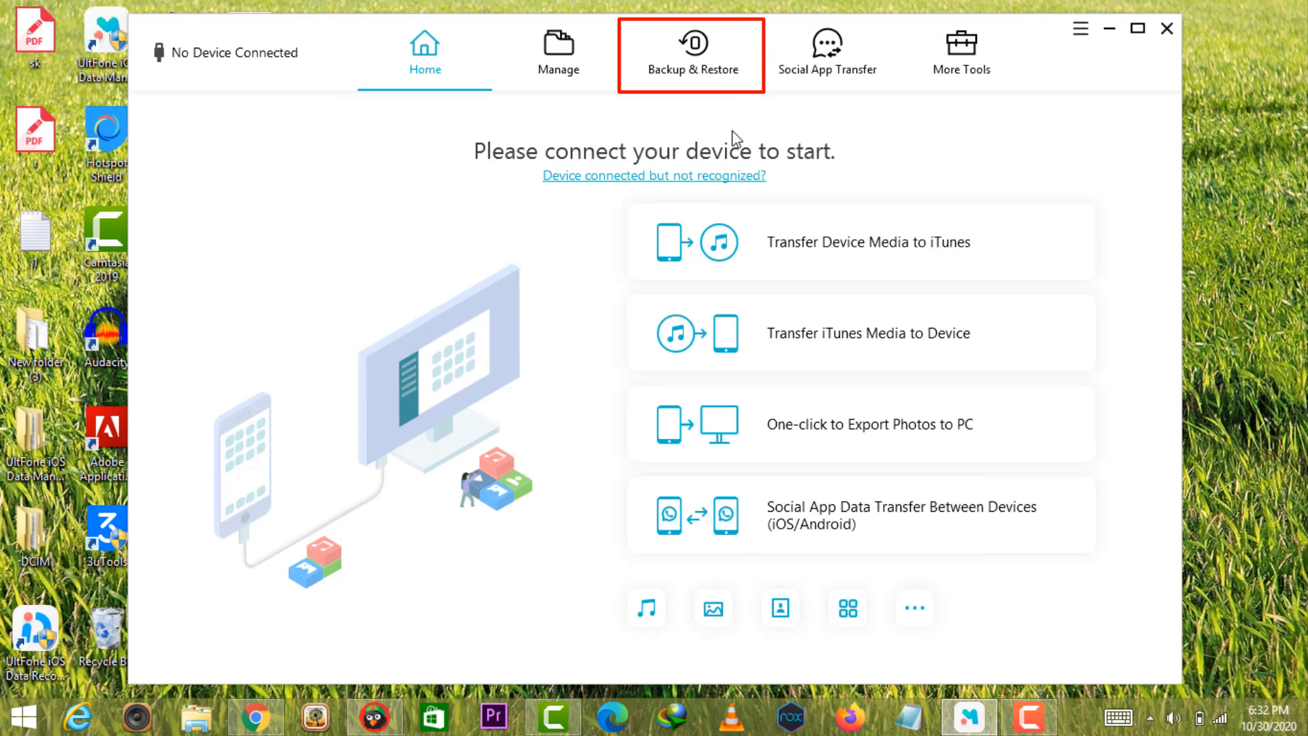
Step: Back up WhatsApp & Attachments under Backup & Restore, then view the backed-up chat
{"action": "left_click", "coordinate": [691, 52]}
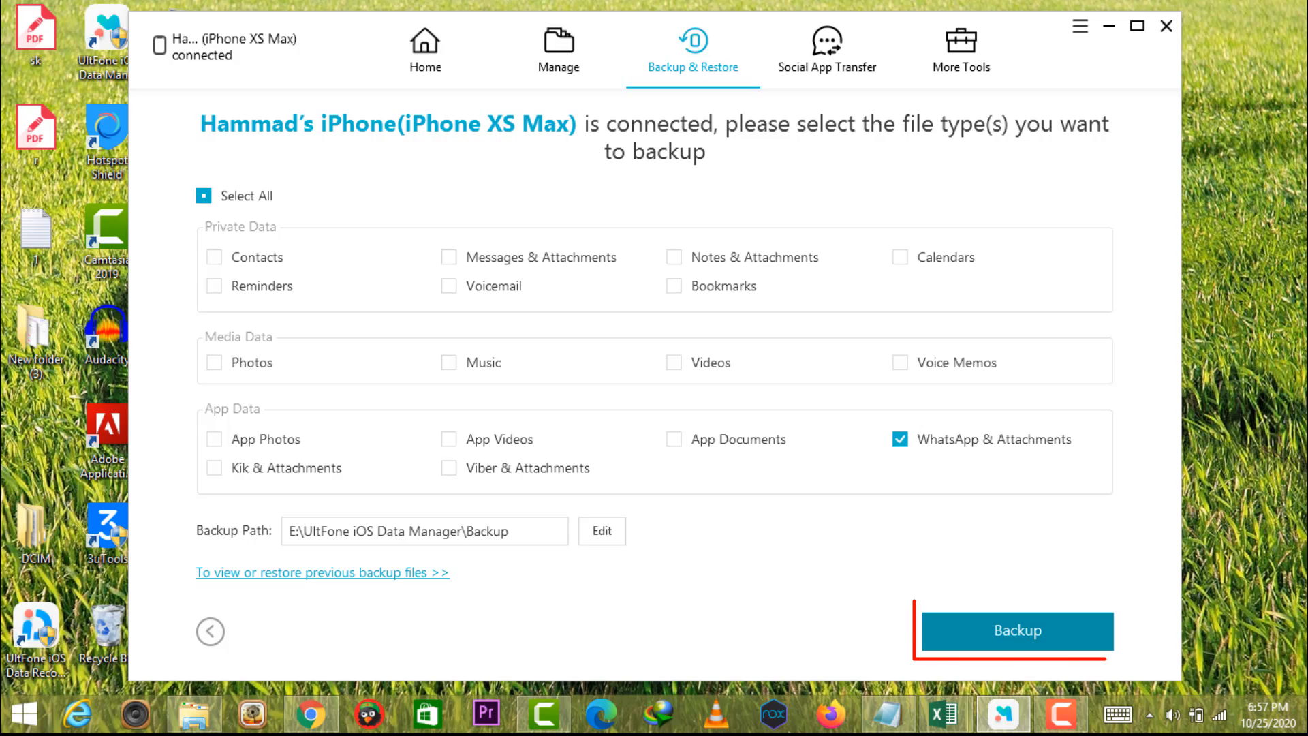
{"action": "left_click", "coordinate": [1015, 631]}
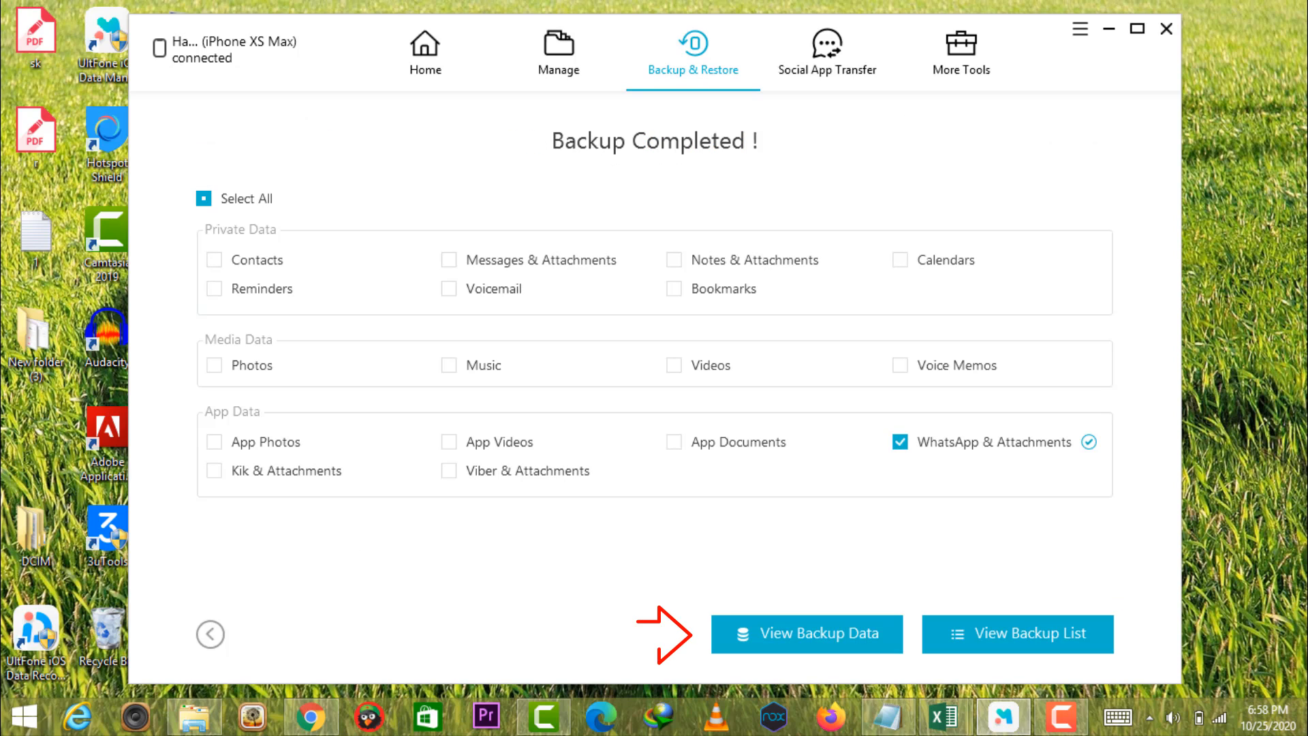
{"action": "left_click", "coordinate": [806, 633]}
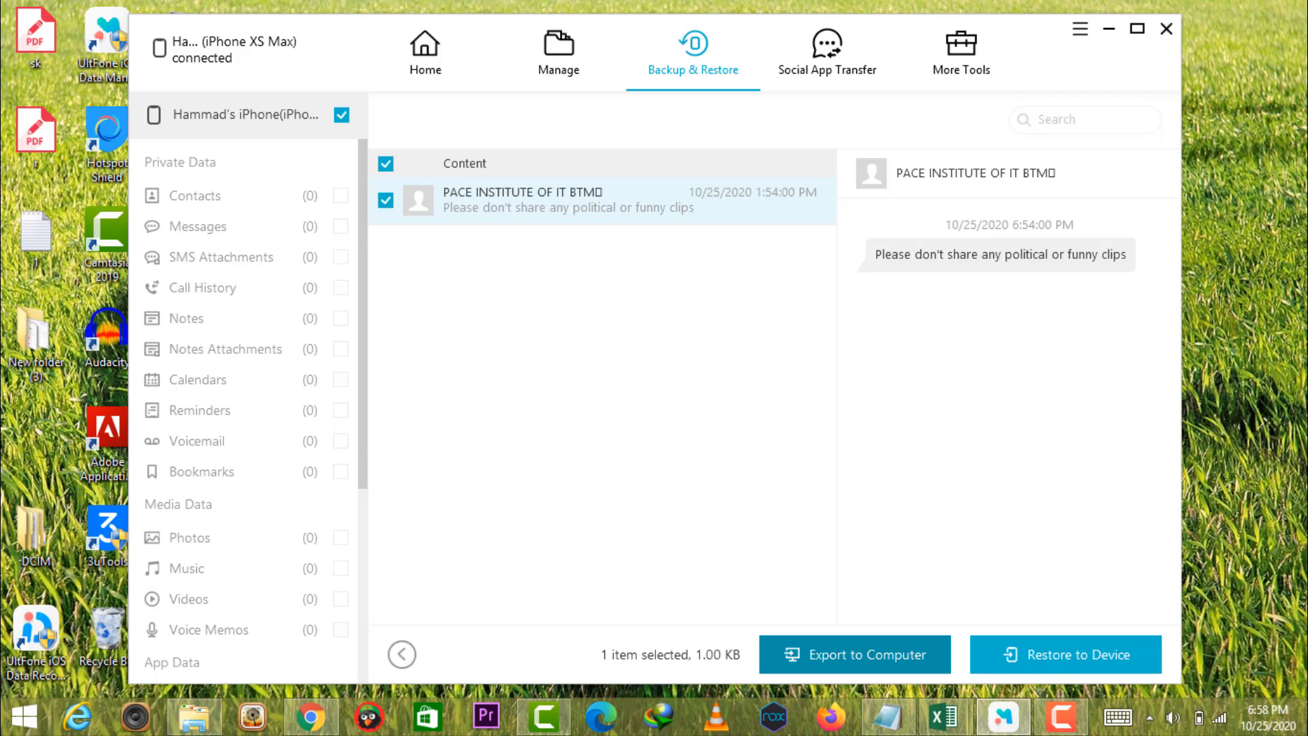
Step: Export the selected WhatsApp chat to the computer, choosing Desktop as the destination folder
{"action": "left_click", "coordinate": [853, 654]}
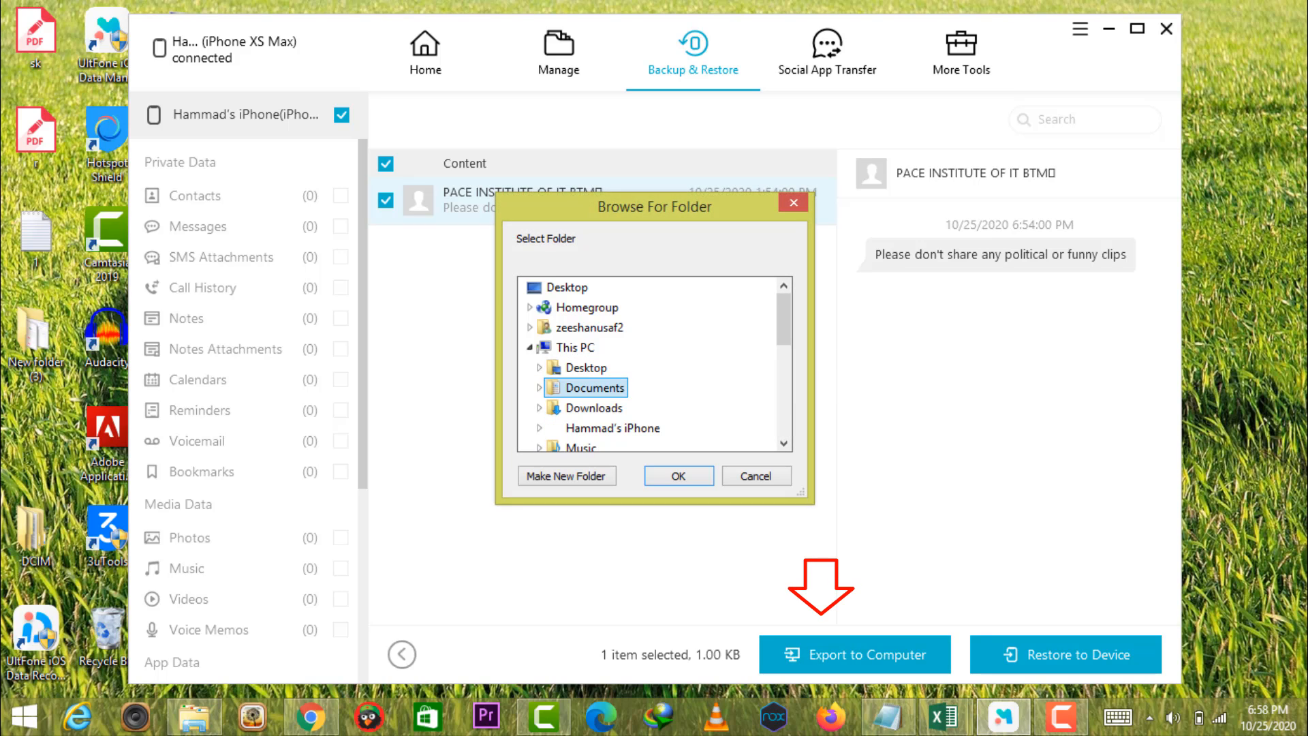
{"action": "left_click", "coordinate": [570, 287]}
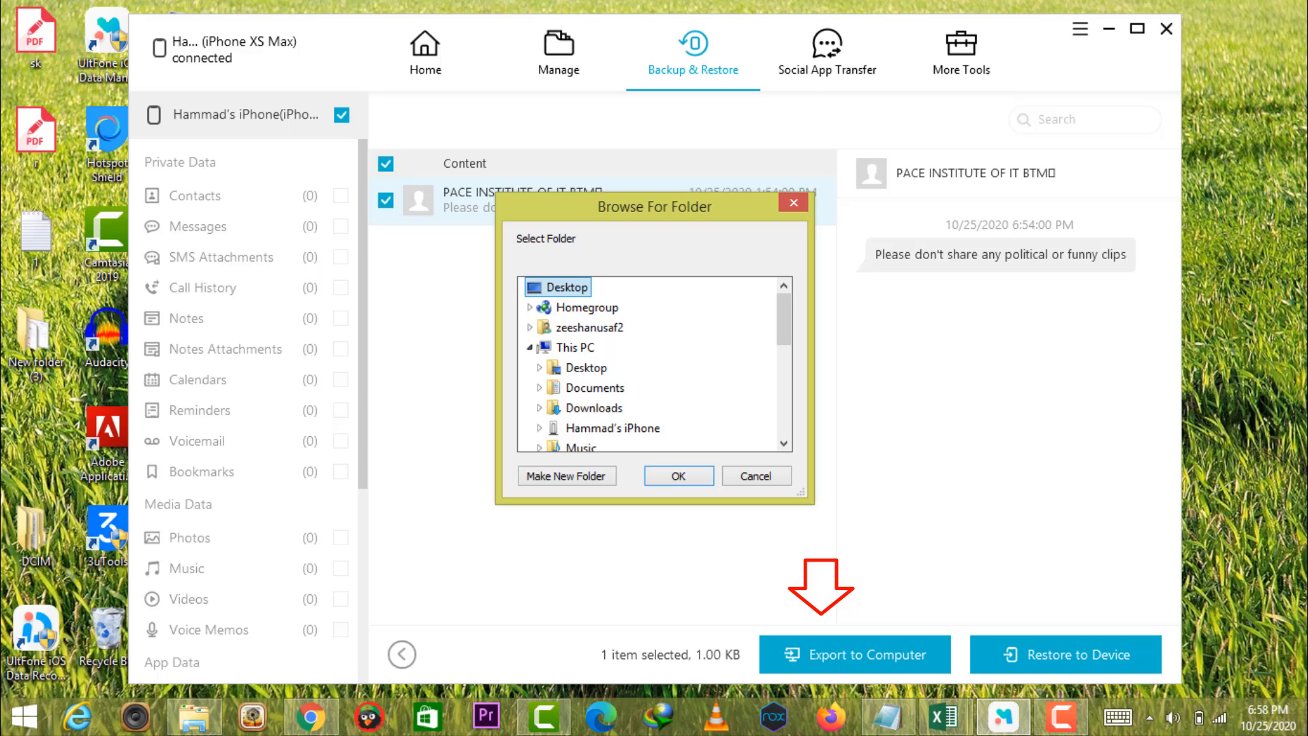
{"action": "left_click", "coordinate": [677, 476]}
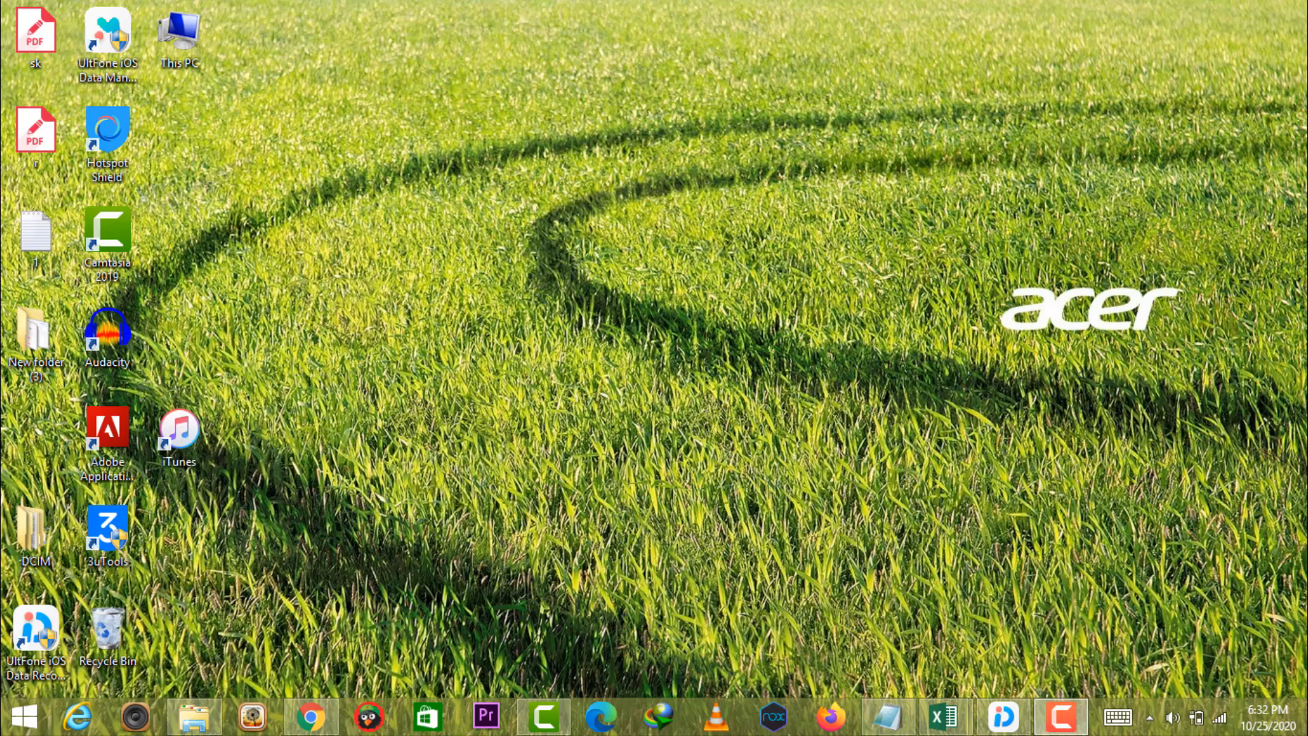
{"action": "left_click", "coordinate": [106, 39]}
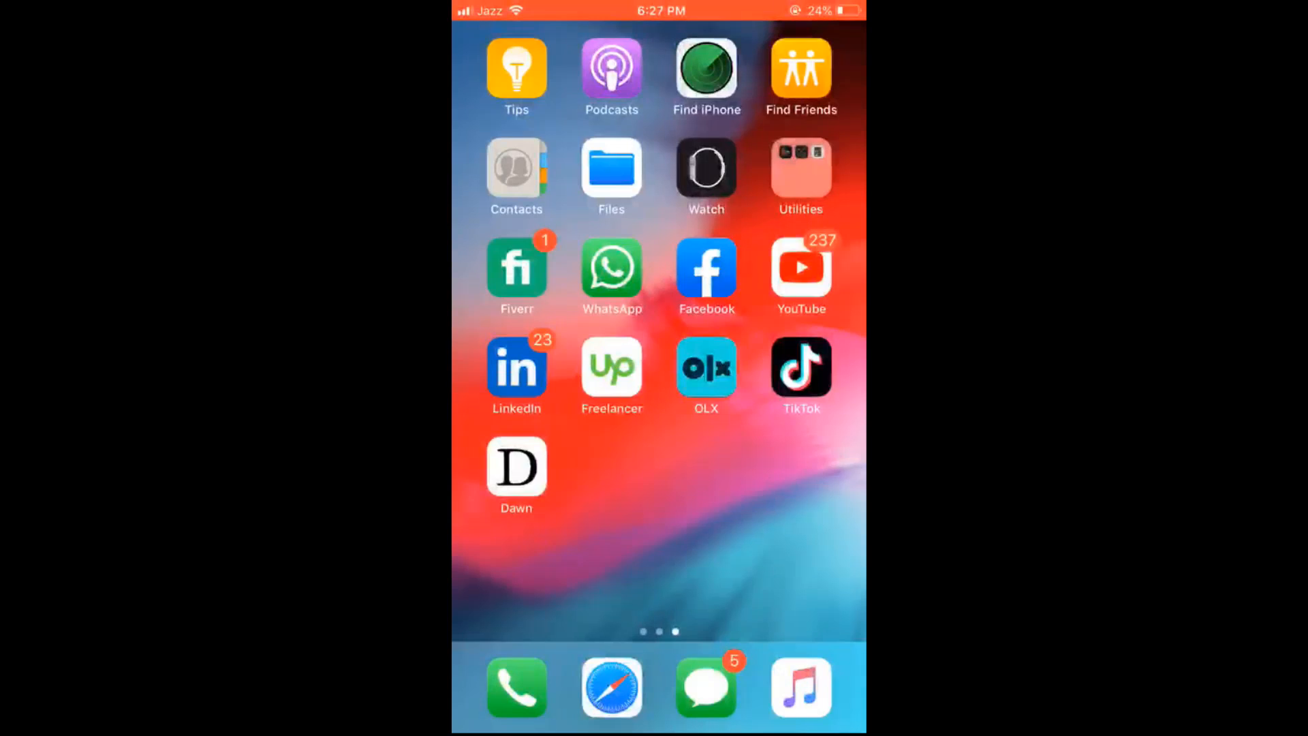
{"action": "left_click", "coordinate": [611, 276]}
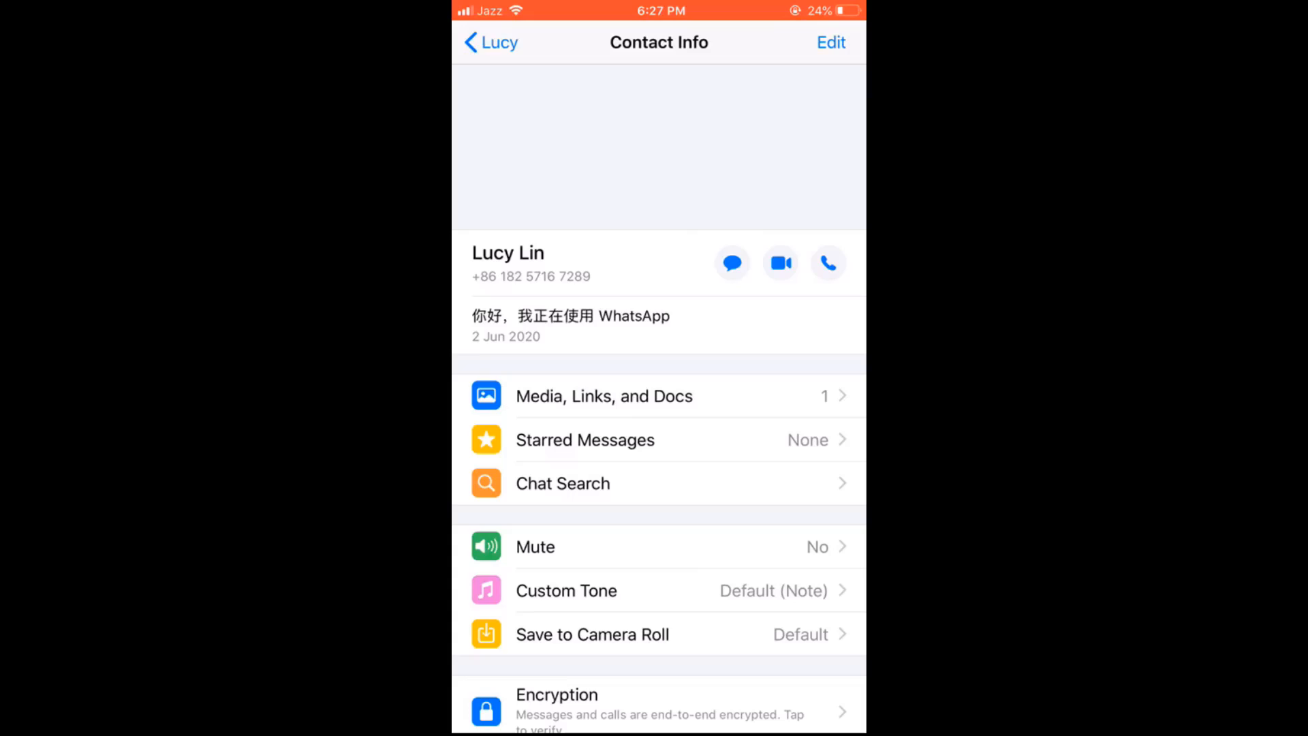
{"action": "scroll", "scroll_direction": "down", "scroll_amount": 3}
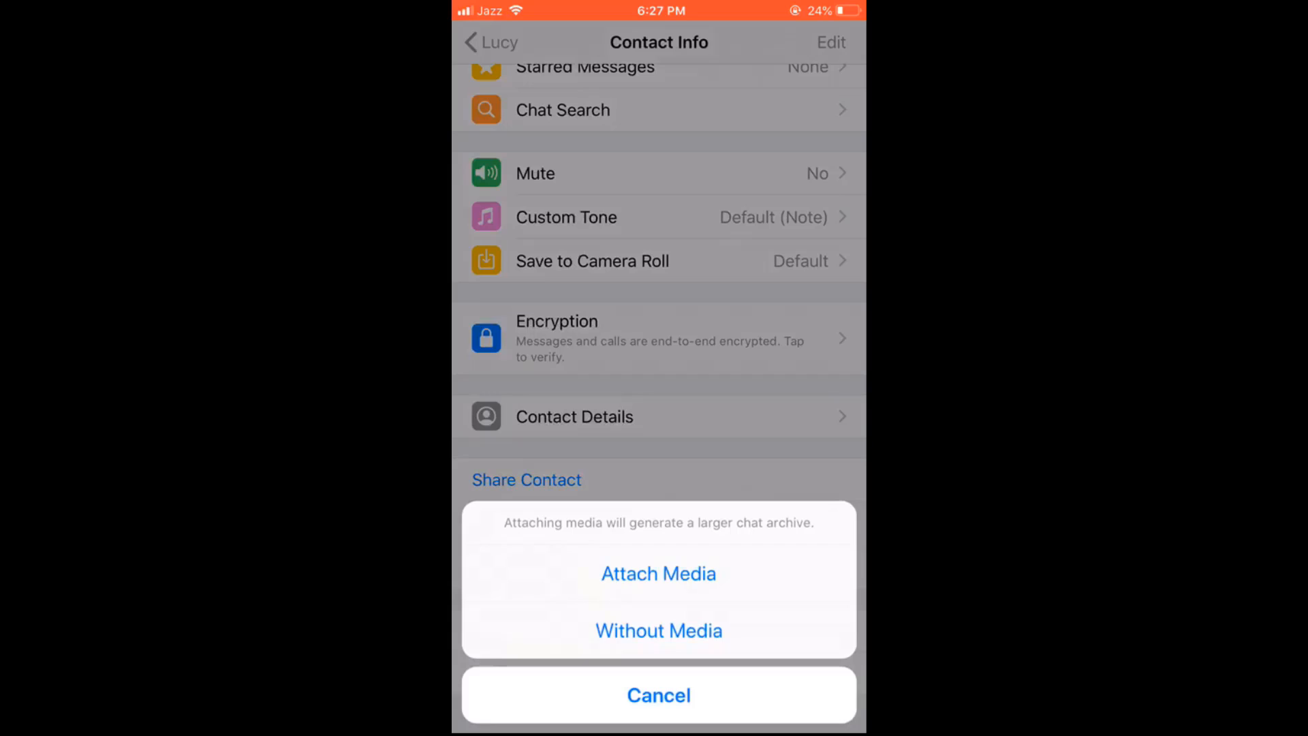
{"action": "left_click", "coordinate": [658, 629]}
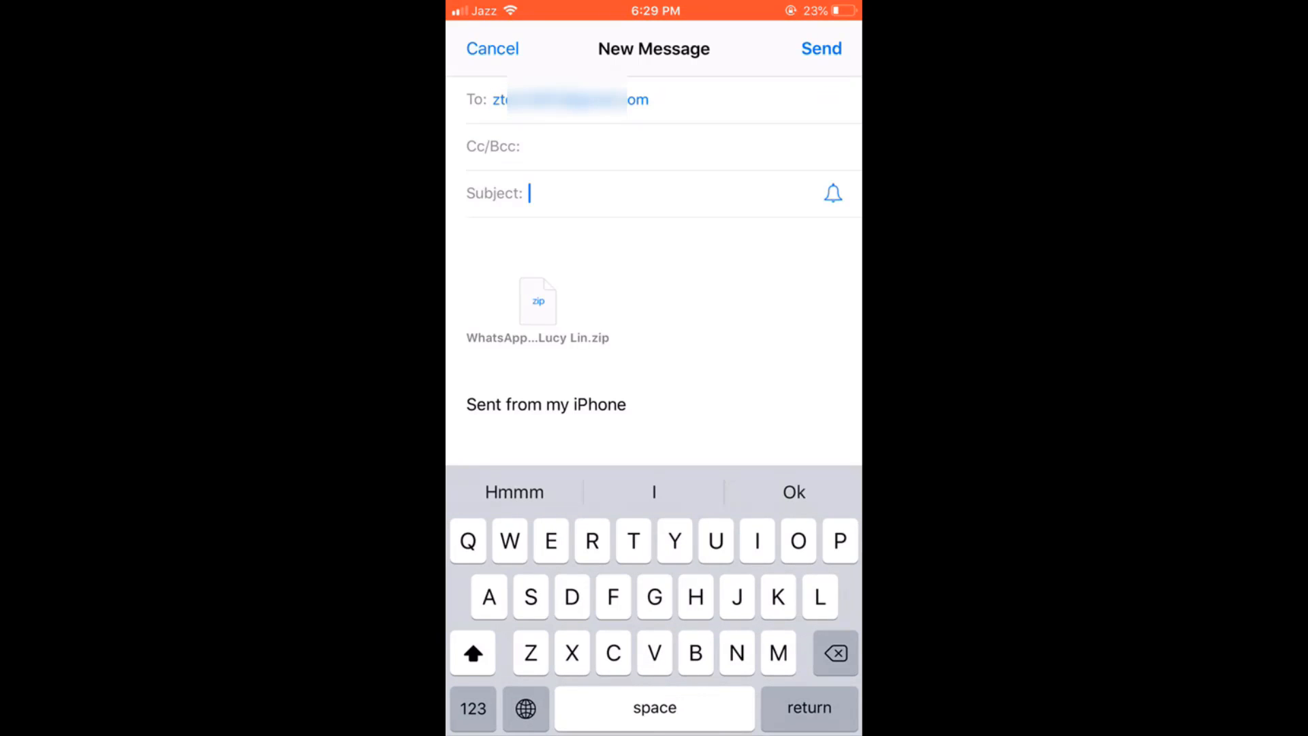
{"action": "type", "text": "Con"}
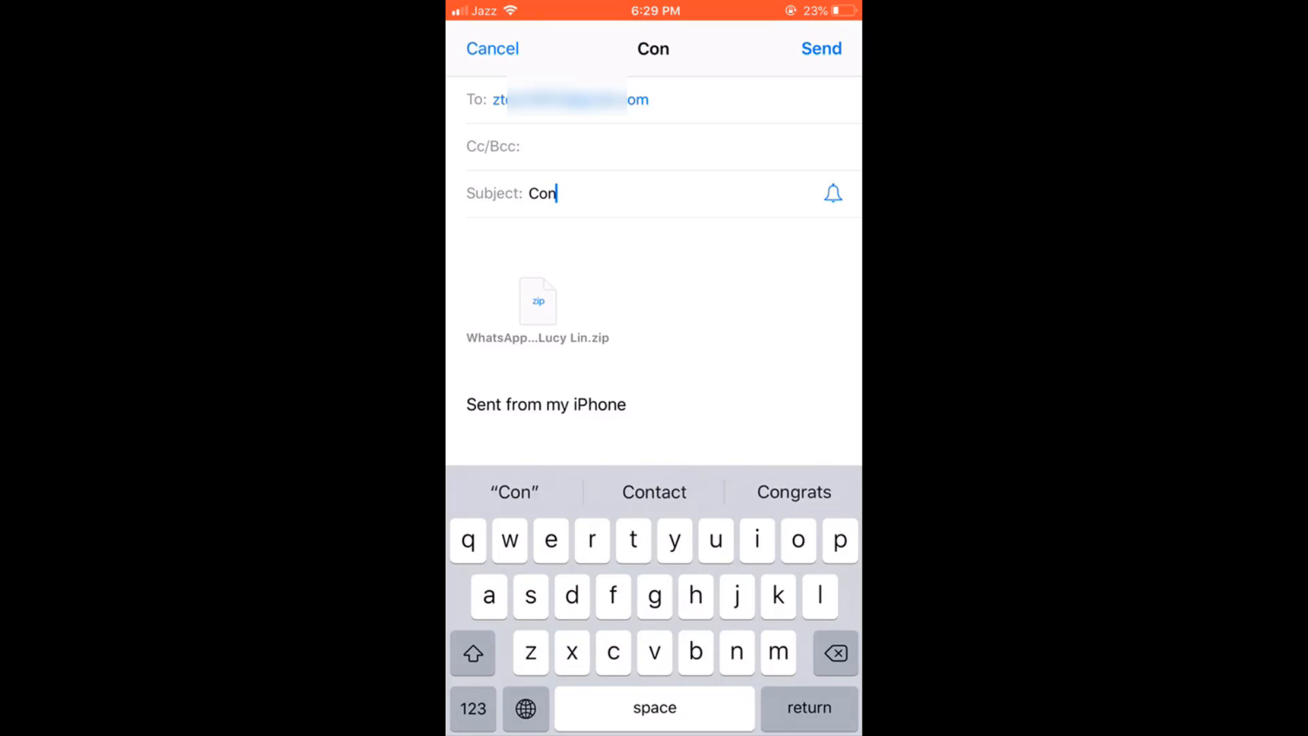